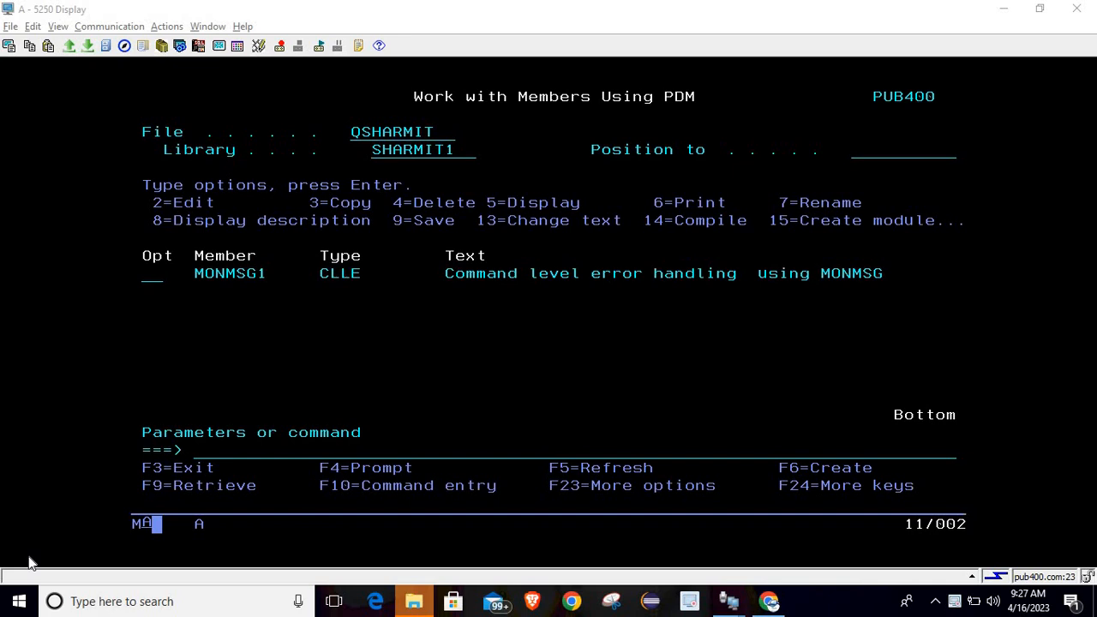
{"action": "mouse_move", "coordinate": [236, 281]}
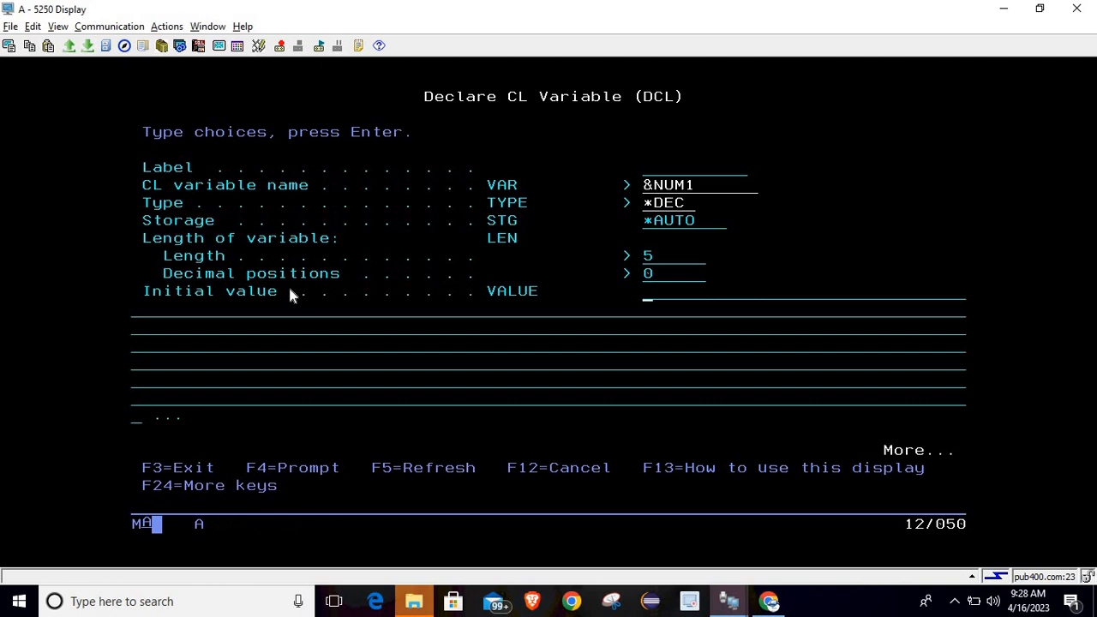
- Leave the declaration details and SEU, then call MONMSG1 to get the MCH1210 inquiry
{"action": "key", "text": "F12"}
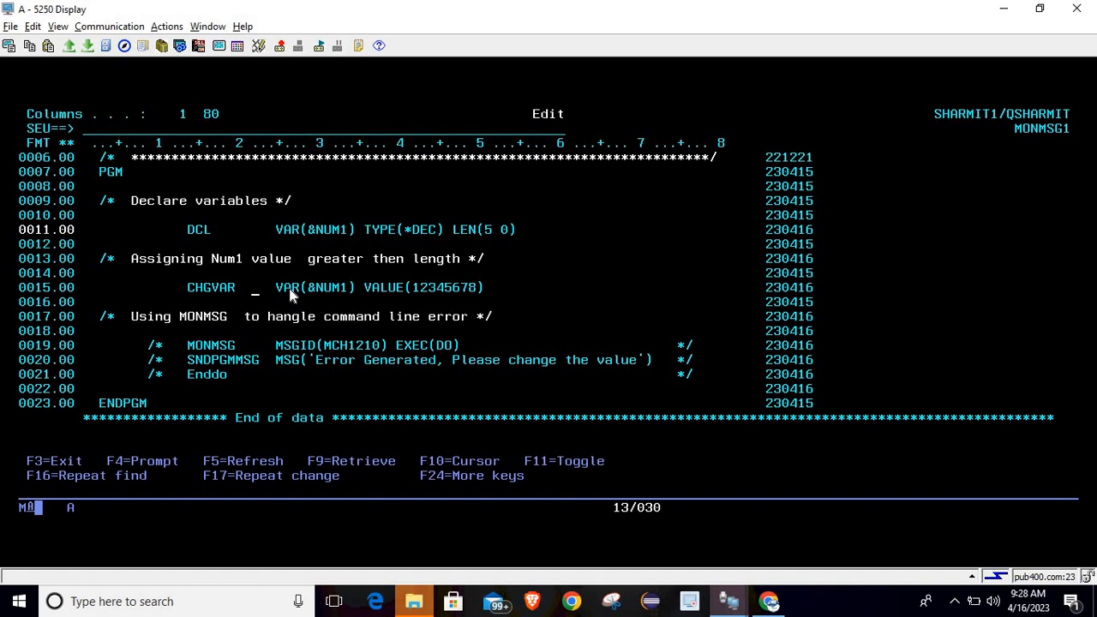
{"action": "key", "text": "f4"}
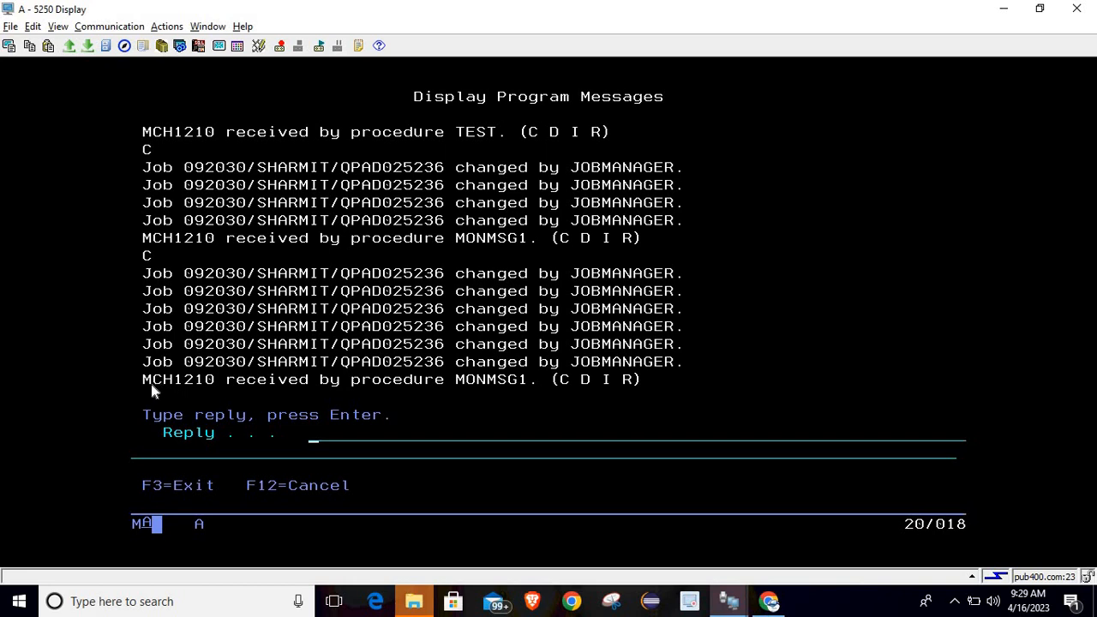
- Select the latest MCH1210 message and review its explanation before editing MONMSG1
{"action": "left_click", "coordinate": [171, 380]}
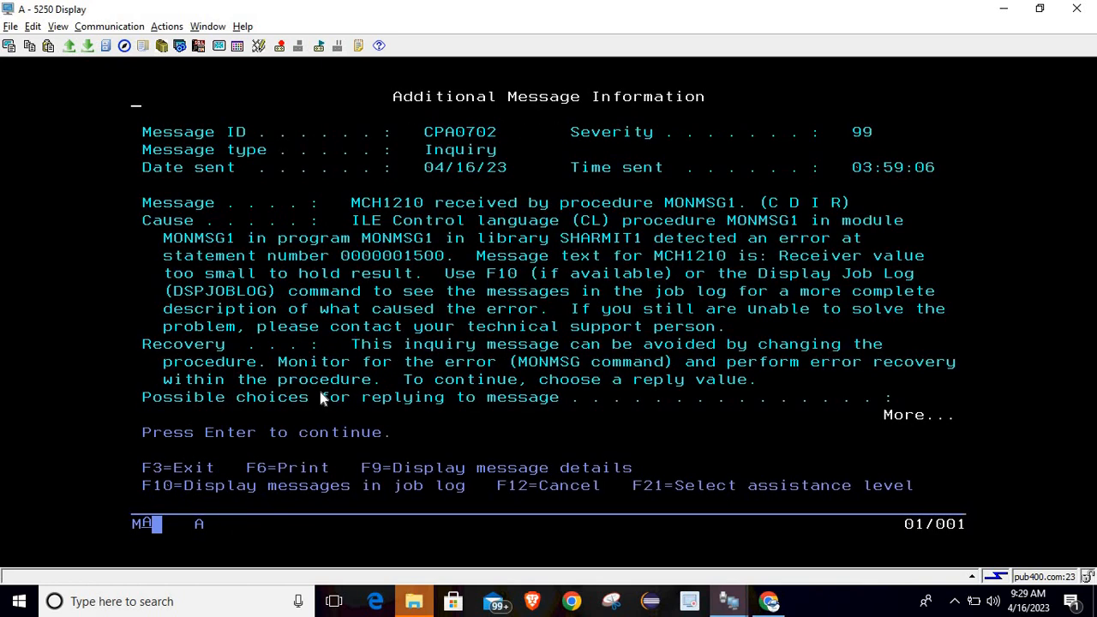
{"action": "key", "text": "F10"}
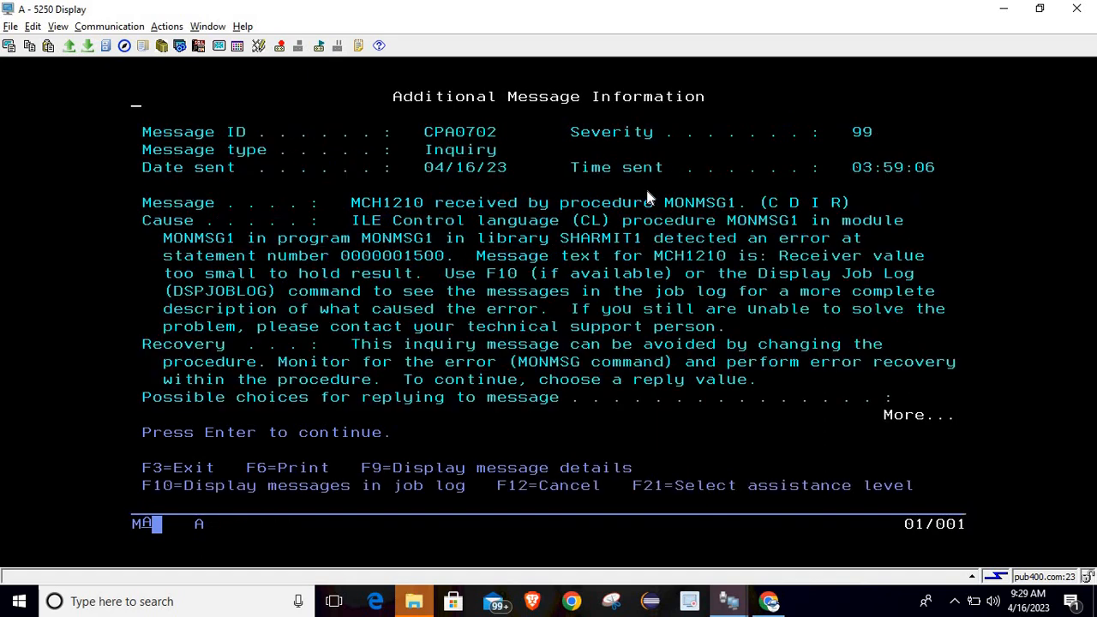
{"action": "key", "text": "Enter"}
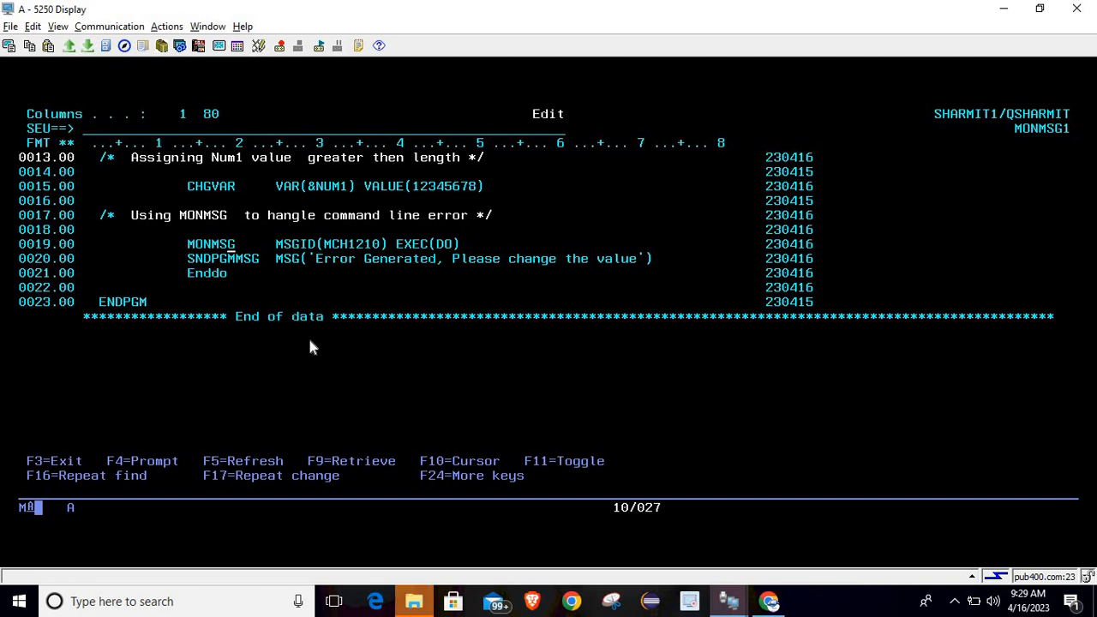
- Save MONMSG1 with FILE and compile it into library SHARMIT1
{"action": "key", "text": "F4"}
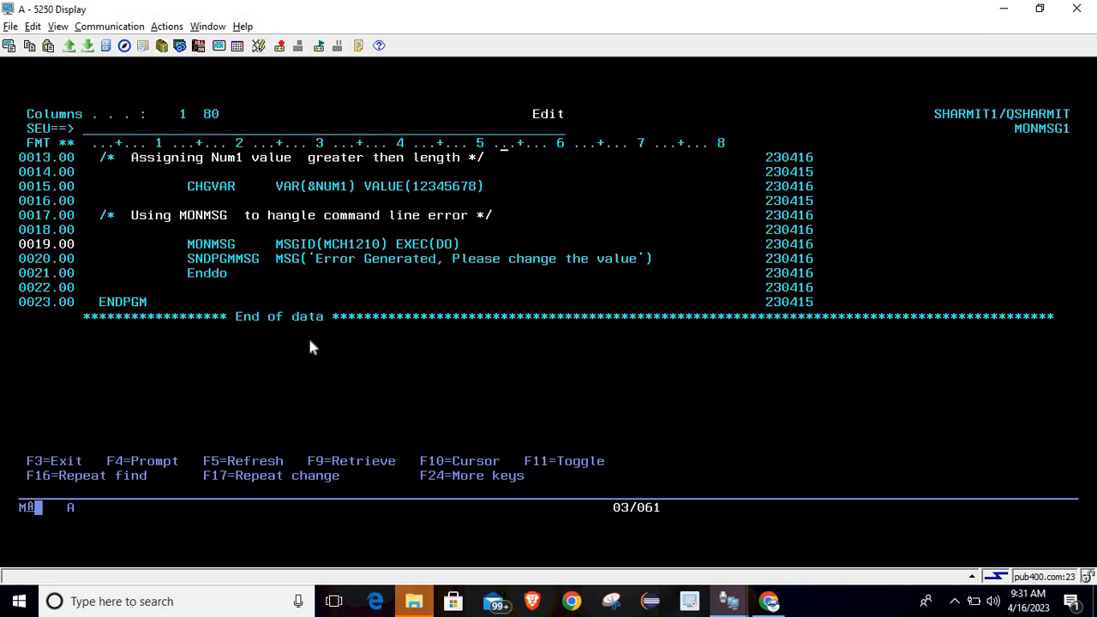
{"action": "type", "text": "file"}
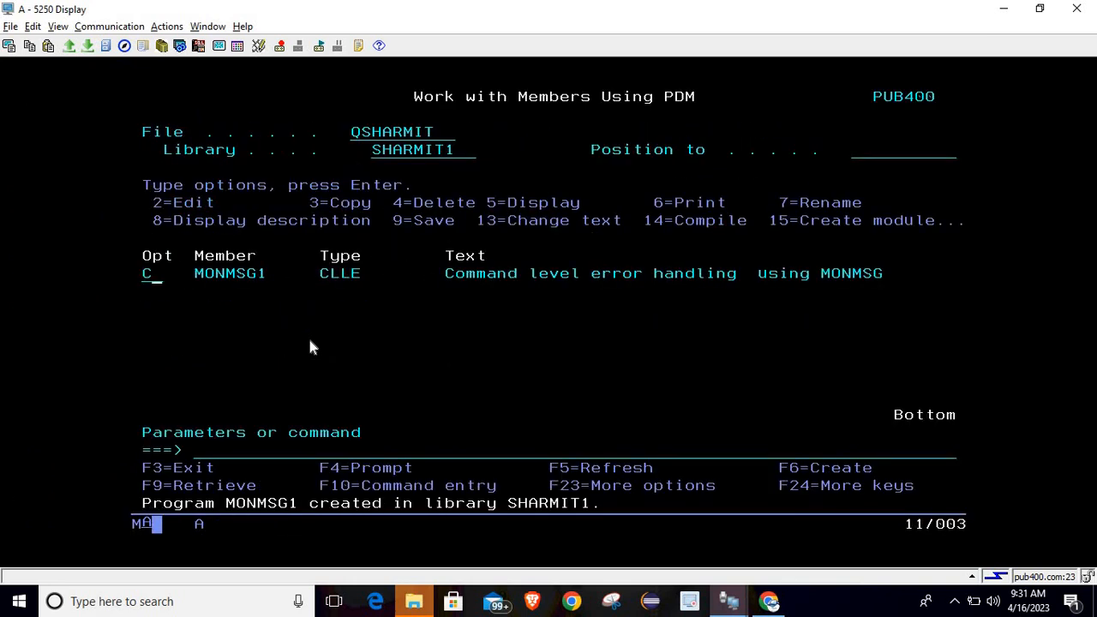
- Call MONMSG1 without an error inquiry, then reopen its source member in SEU
{"action": "key", "text": "Enter"}
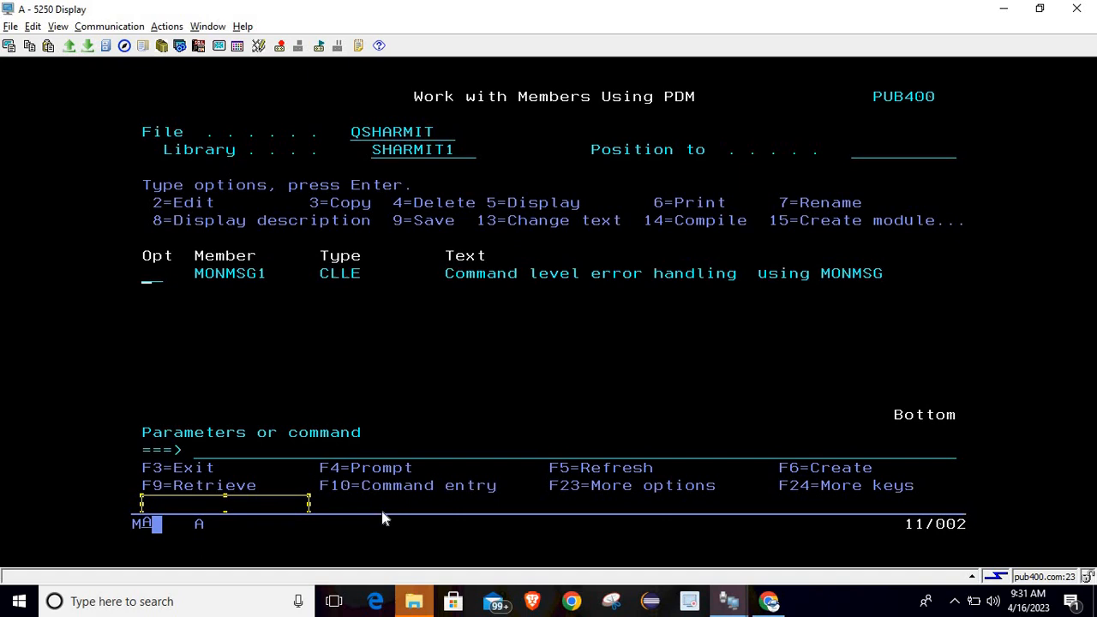
{"action": "key", "text": "Enter"}
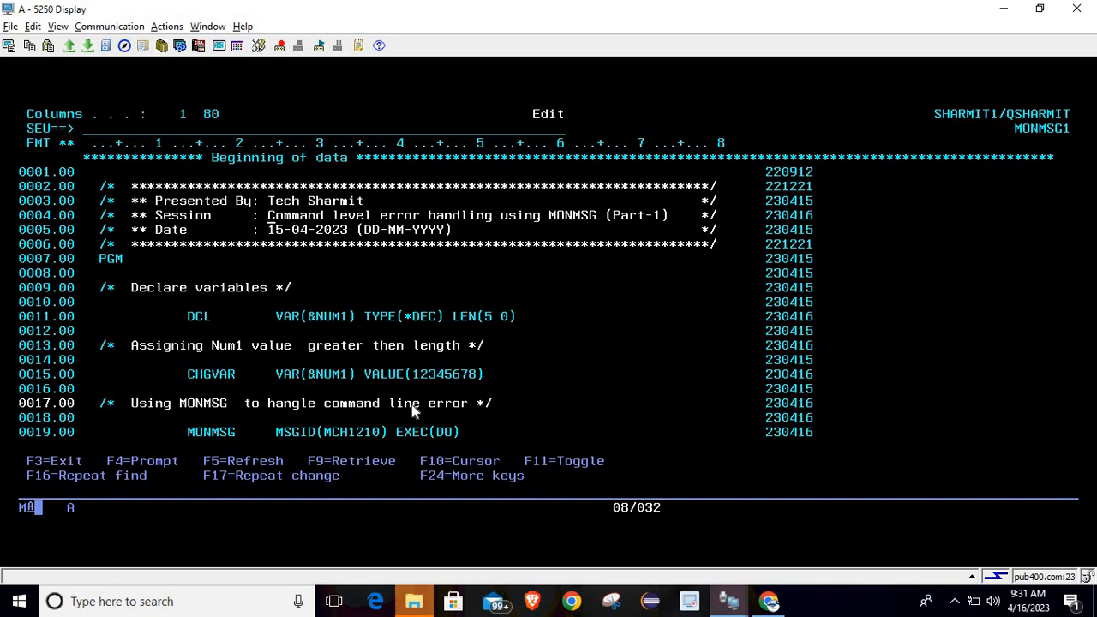
{"action": "type", "text": "fil"}
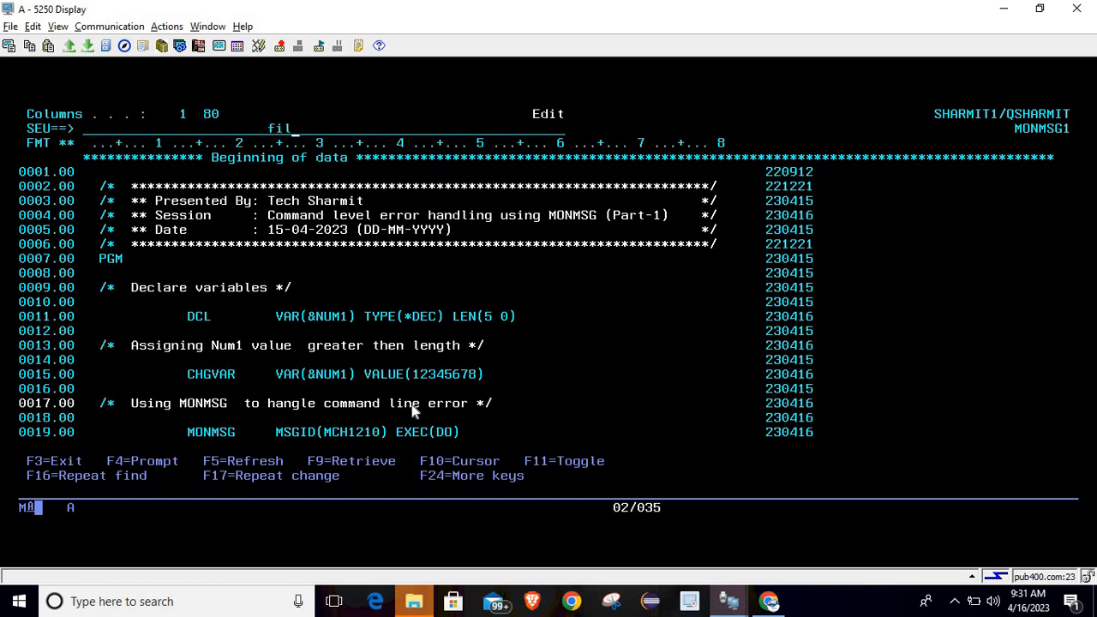